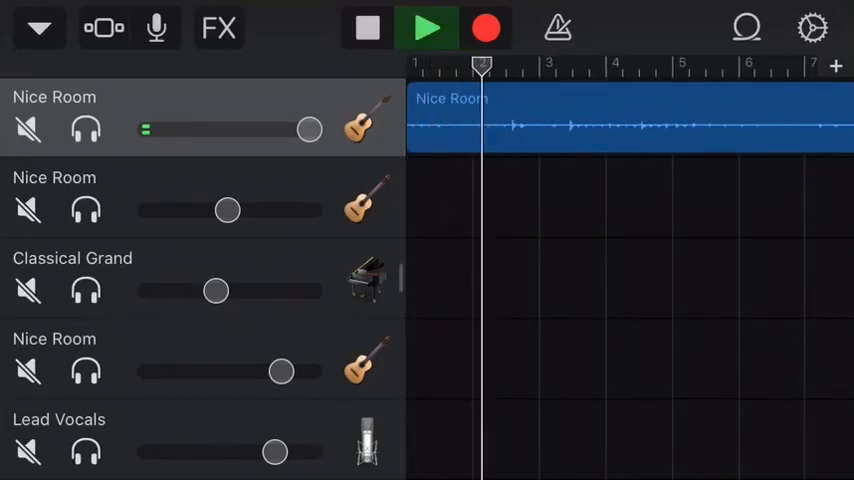
- Start playback of the Nice Room guitar intro and follow the playhead past bar four
{"action": "left_click", "coordinate": [428, 28]}
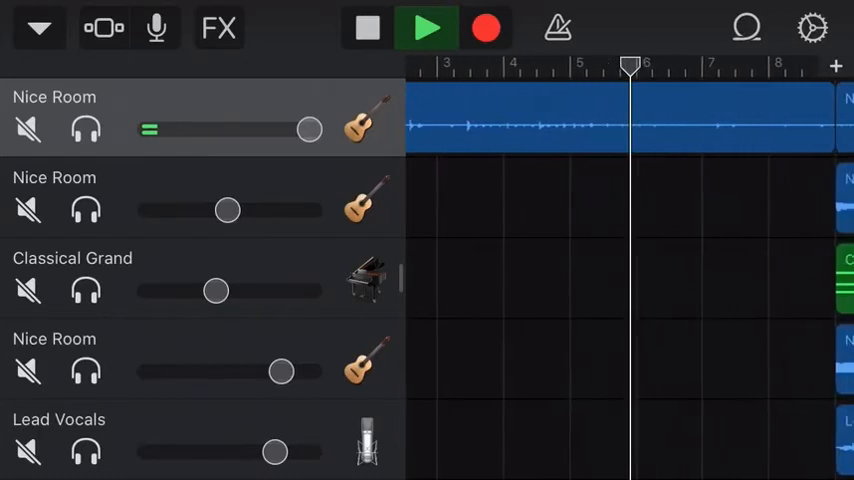
{"action": "scroll", "scroll_direction": "right", "scroll_amount": 3}
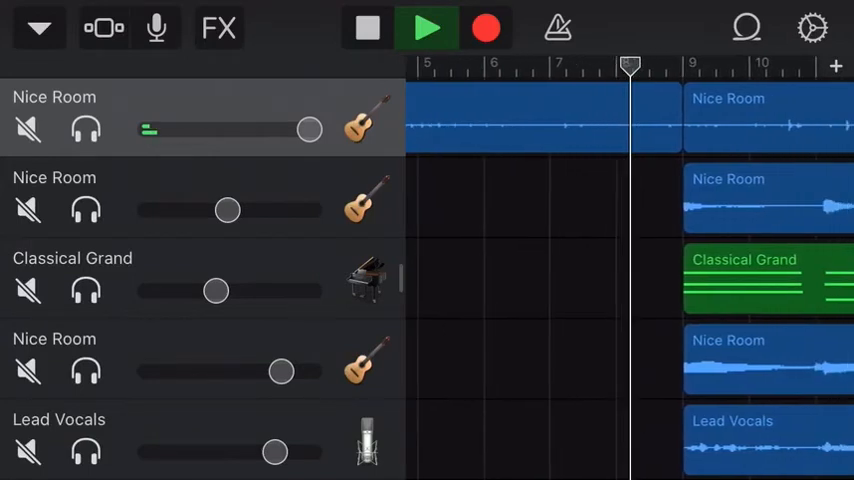
- Follow the timeline as guitars, Classical Grand piano and Lead Vocals play together past bar 30
{"action": "scroll", "scroll_direction": "right", "scroll_amount": 3}
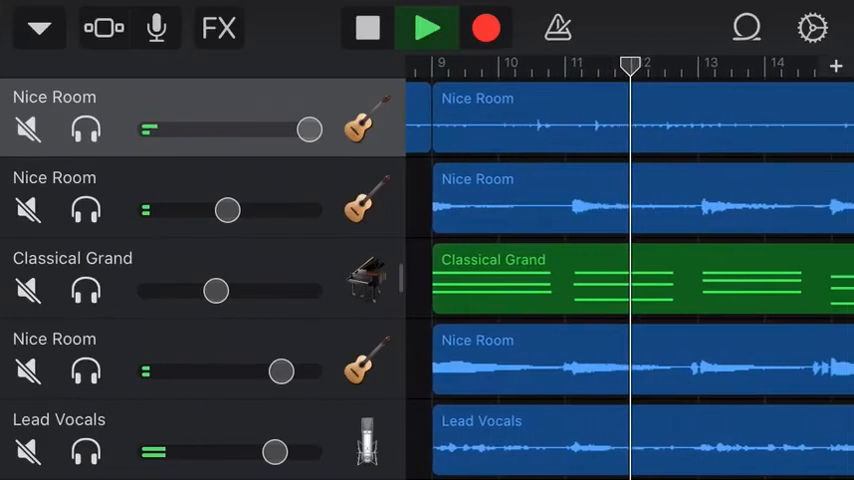
{"action": "scroll", "scroll_direction": "right", "scroll_amount": 3}
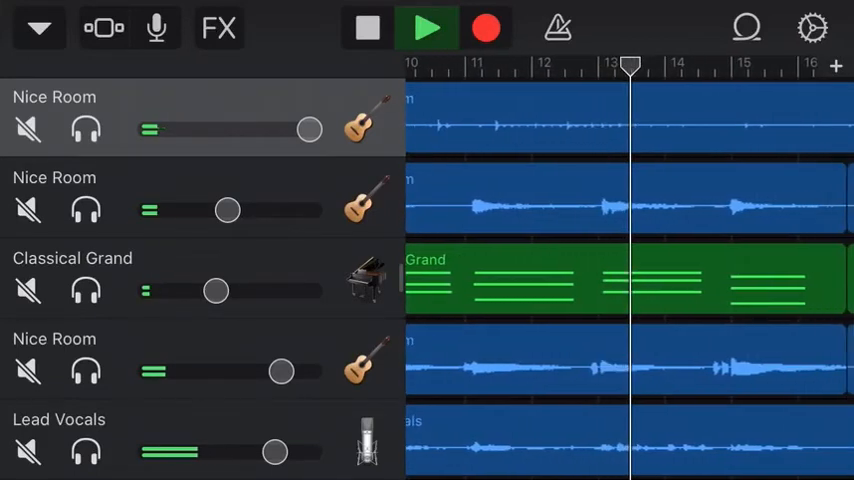
{"action": "scroll", "scroll_direction": "right", "scroll_amount": 3}
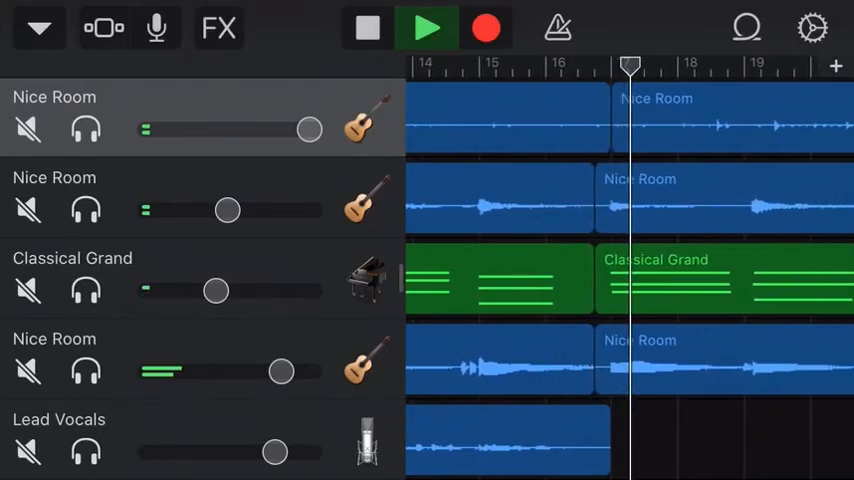
{"action": "scroll", "scroll_direction": "right", "scroll_amount": 3}
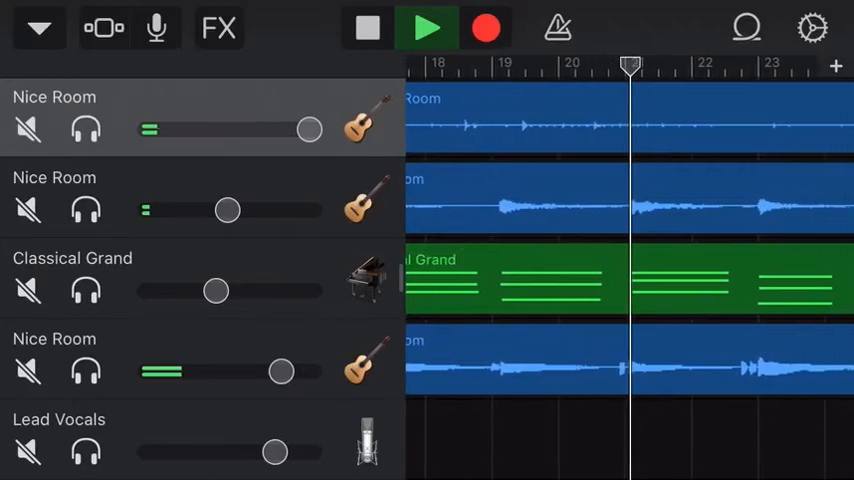
{"action": "scroll", "scroll_direction": "right", "scroll_amount": 3}
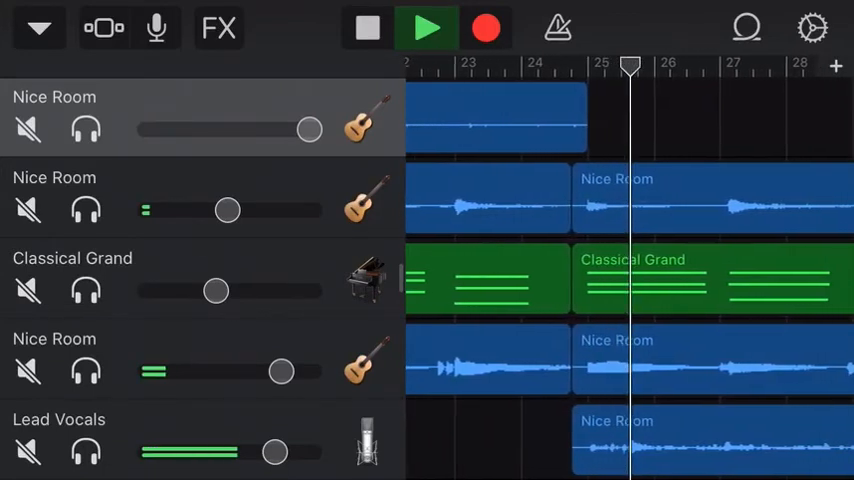
{"action": "scroll", "scroll_direction": "left", "scroll_amount": 3}
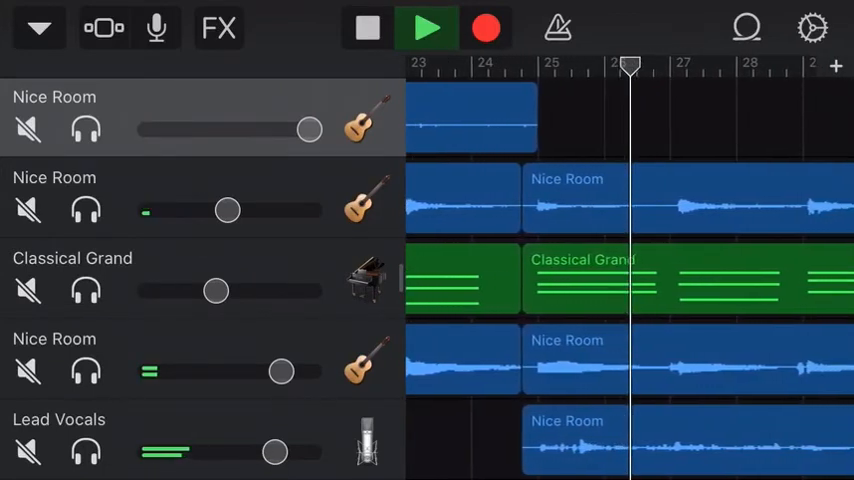
{"action": "scroll", "scroll_direction": "right", "scroll_amount": 3}
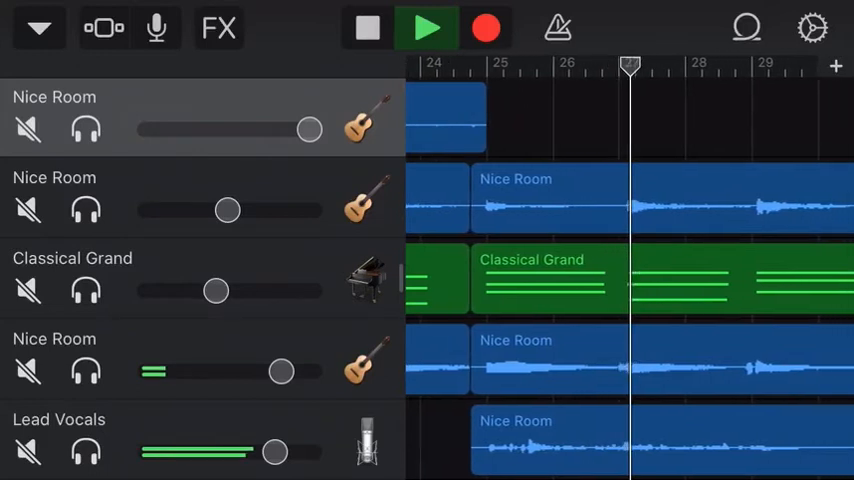
{"action": "scroll", "scroll_direction": "right", "scroll_amount": 3}
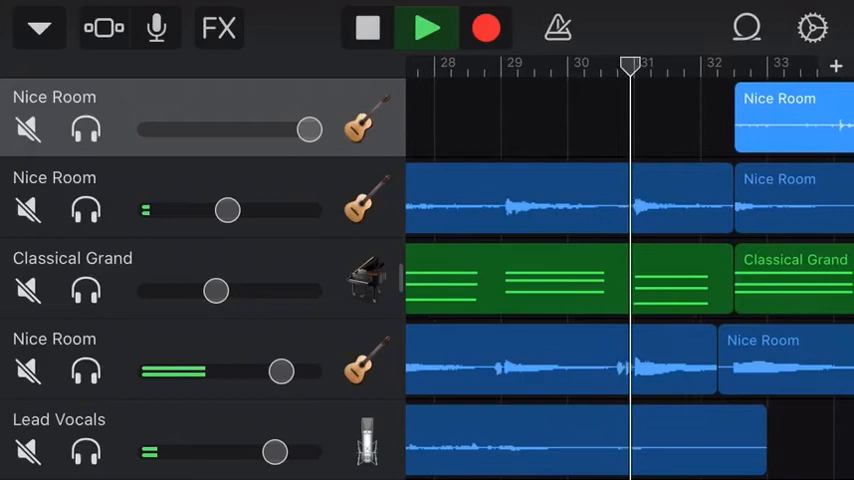
{"action": "scroll", "scroll_direction": "right", "scroll_amount": 3}
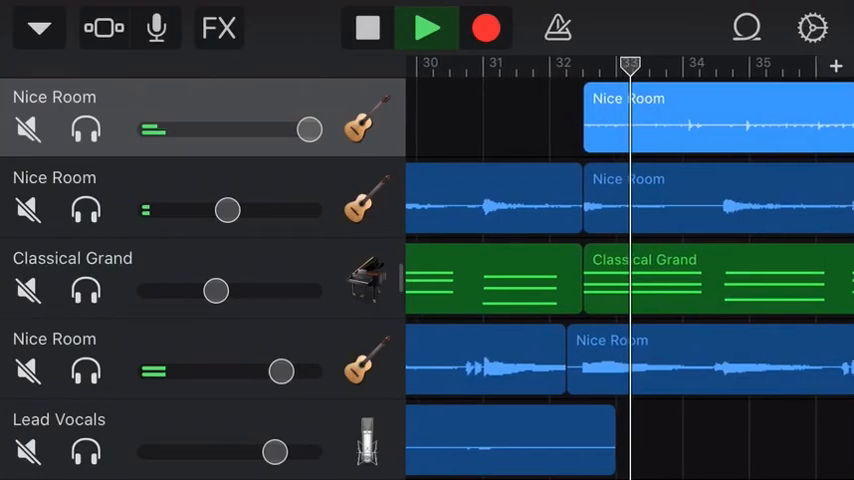
- Follow playback past bar 49 where vocals drop out and only the top guitar remains
{"action": "scroll", "scroll_direction": "right", "scroll_amount": 3}
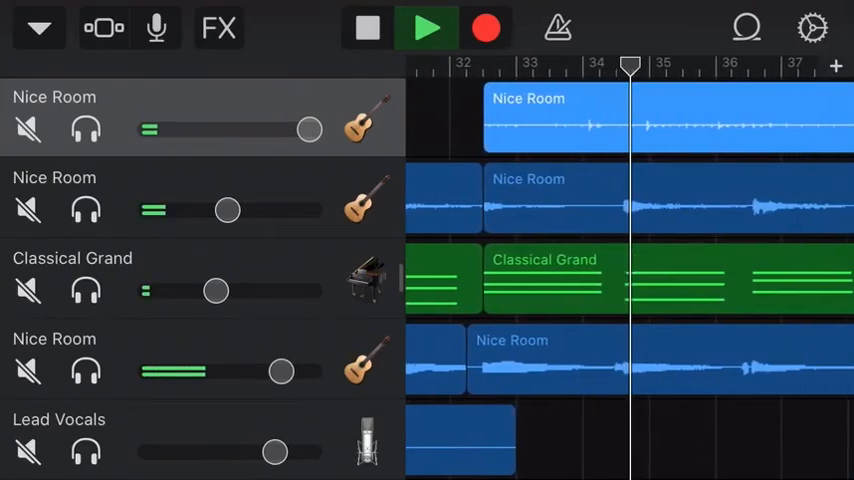
{"action": "scroll", "scroll_direction": "right", "scroll_amount": 3}
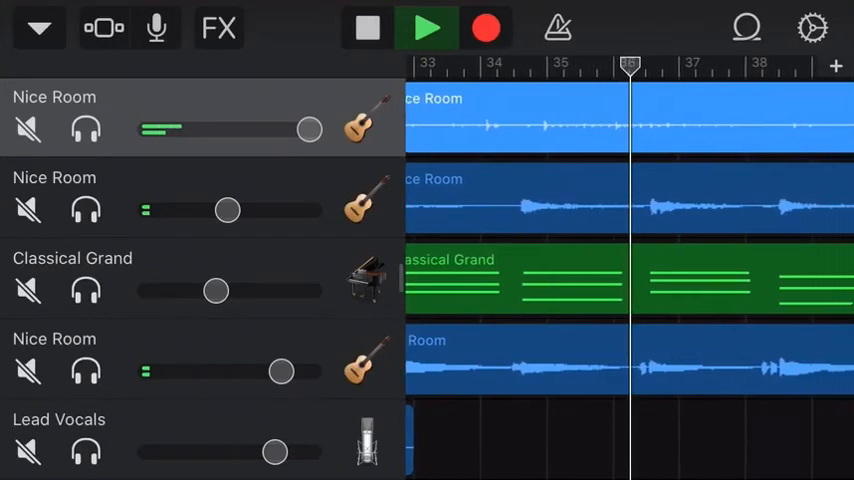
{"action": "scroll", "scroll_direction": "right", "scroll_amount": 3}
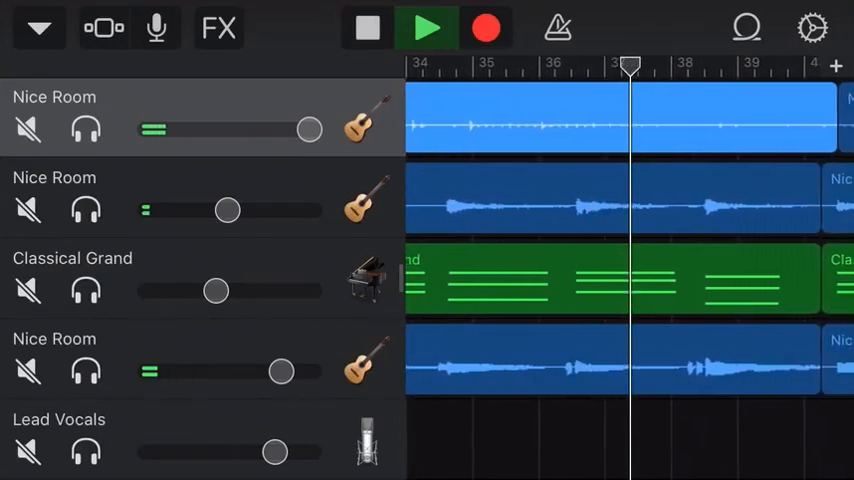
{"action": "scroll", "scroll_direction": "right", "scroll_amount": 3}
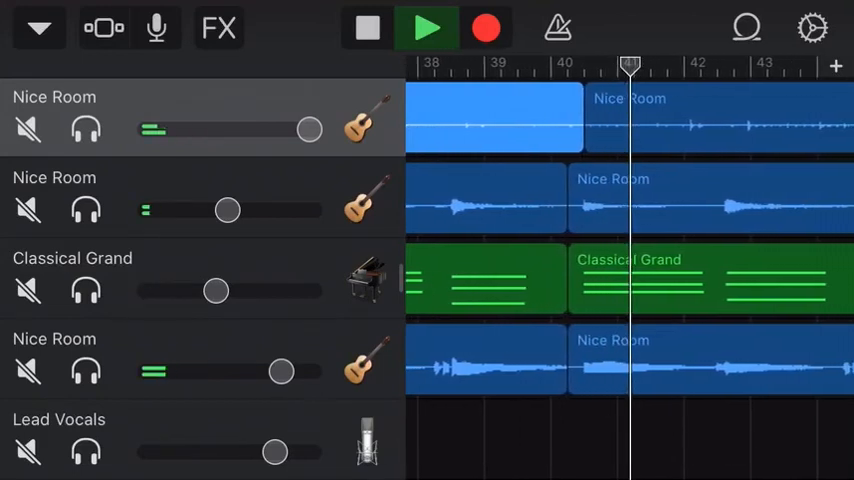
{"action": "scroll", "scroll_direction": "right", "scroll_amount": 3}
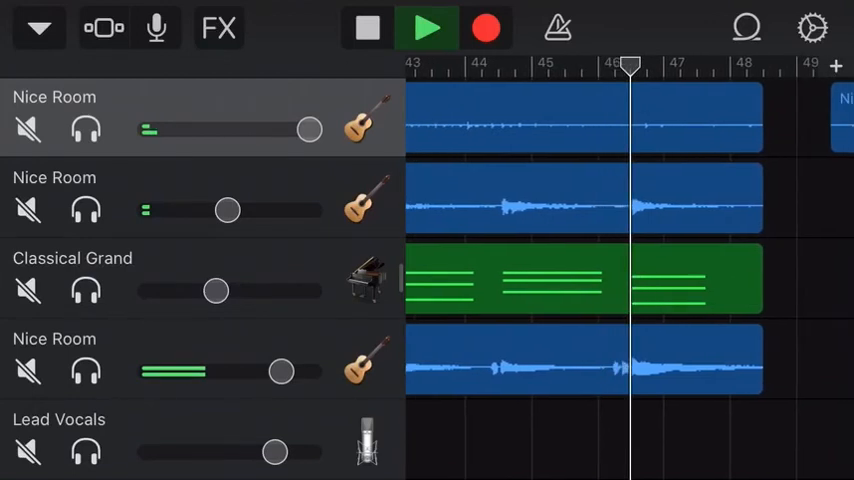
{"action": "scroll", "scroll_direction": "right", "scroll_amount": 3}
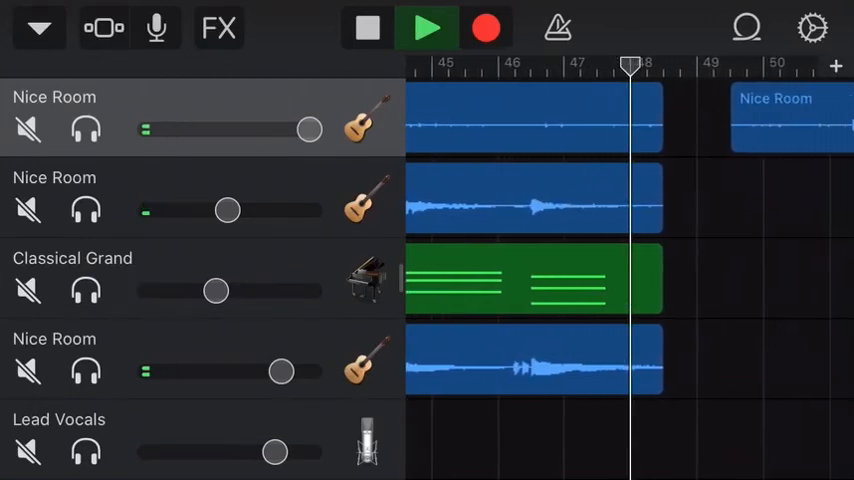
{"action": "scroll", "scroll_direction": "right", "scroll_amount": 3}
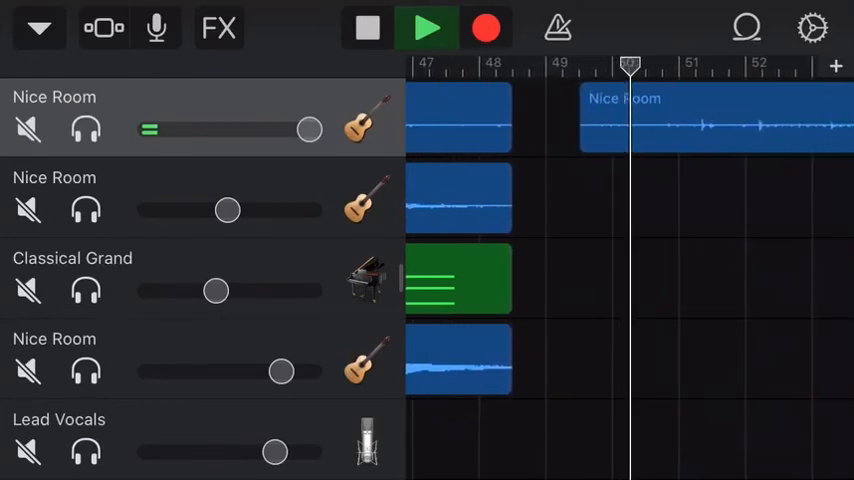
- Follow the solo guitar interlude in the timeline until about bar 58
{"action": "scroll", "scroll_direction": "right", "scroll_amount": 3}
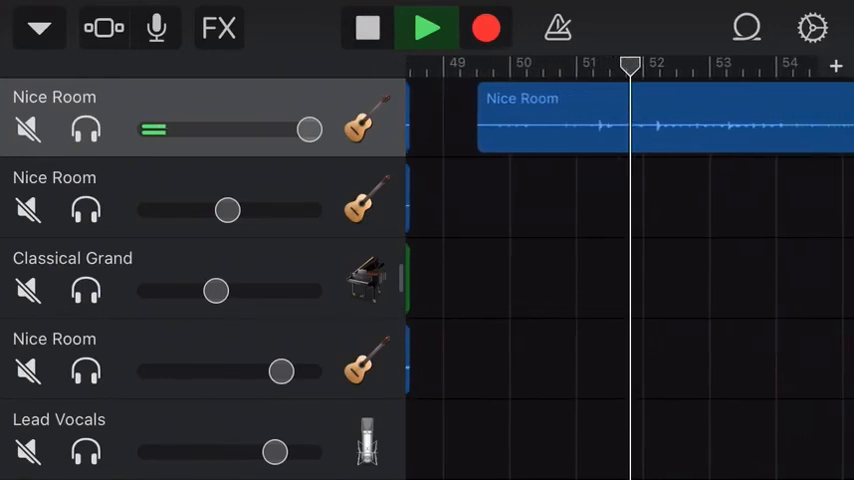
{"action": "scroll", "scroll_direction": "left", "scroll_amount": 3}
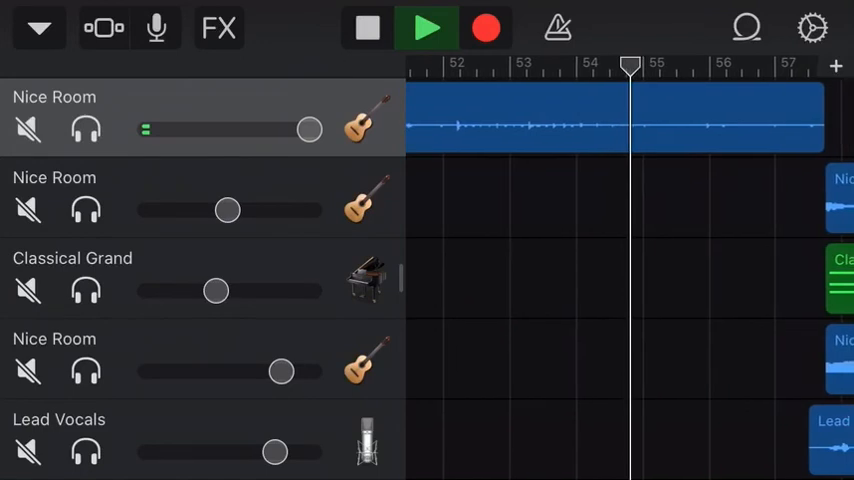
{"action": "scroll", "scroll_direction": "right", "scroll_amount": 3}
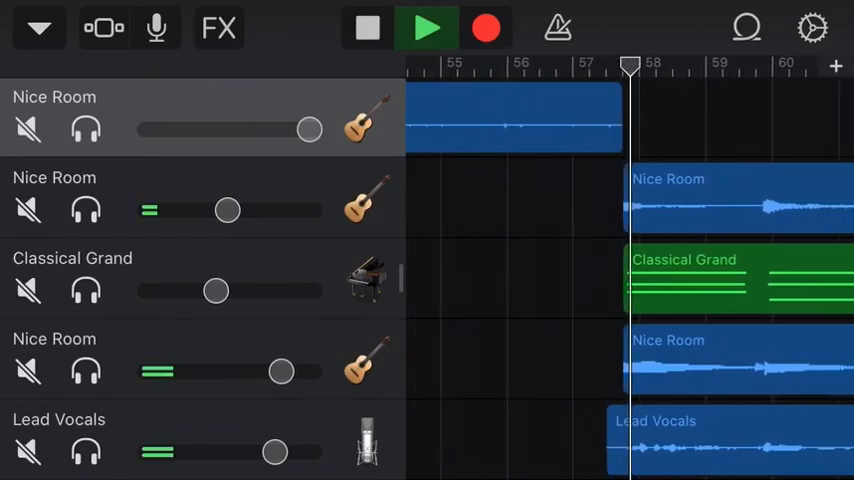
- Follow the timeline past bar 64 as guitars, piano and Lead Vocals sound together again
{"action": "scroll", "scroll_direction": "right", "scroll_amount": 3}
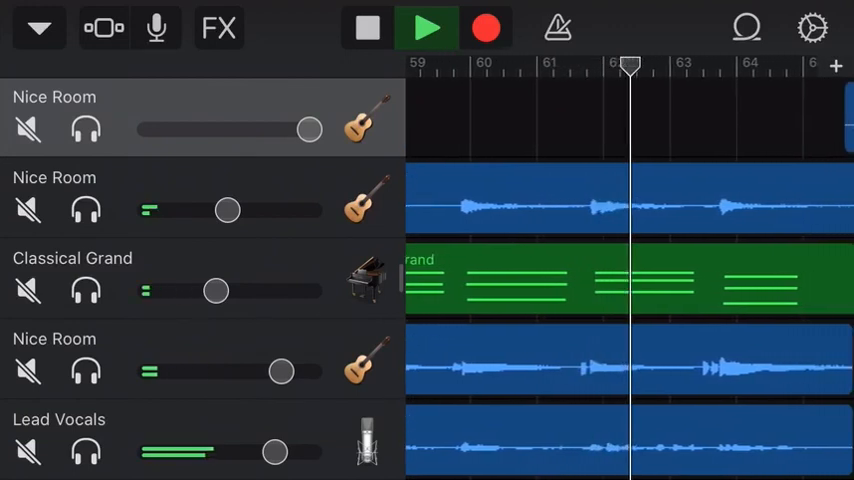
{"action": "scroll", "scroll_direction": "right", "scroll_amount": 3}
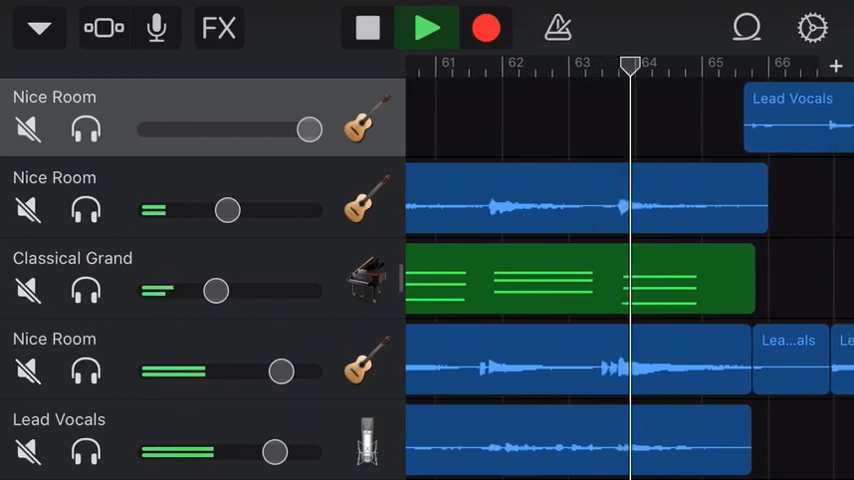
{"action": "scroll", "scroll_direction": "right", "scroll_amount": 3}
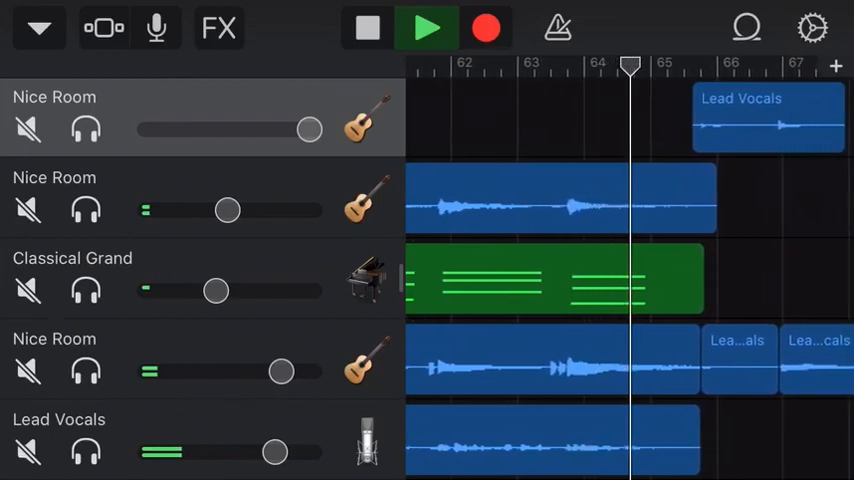